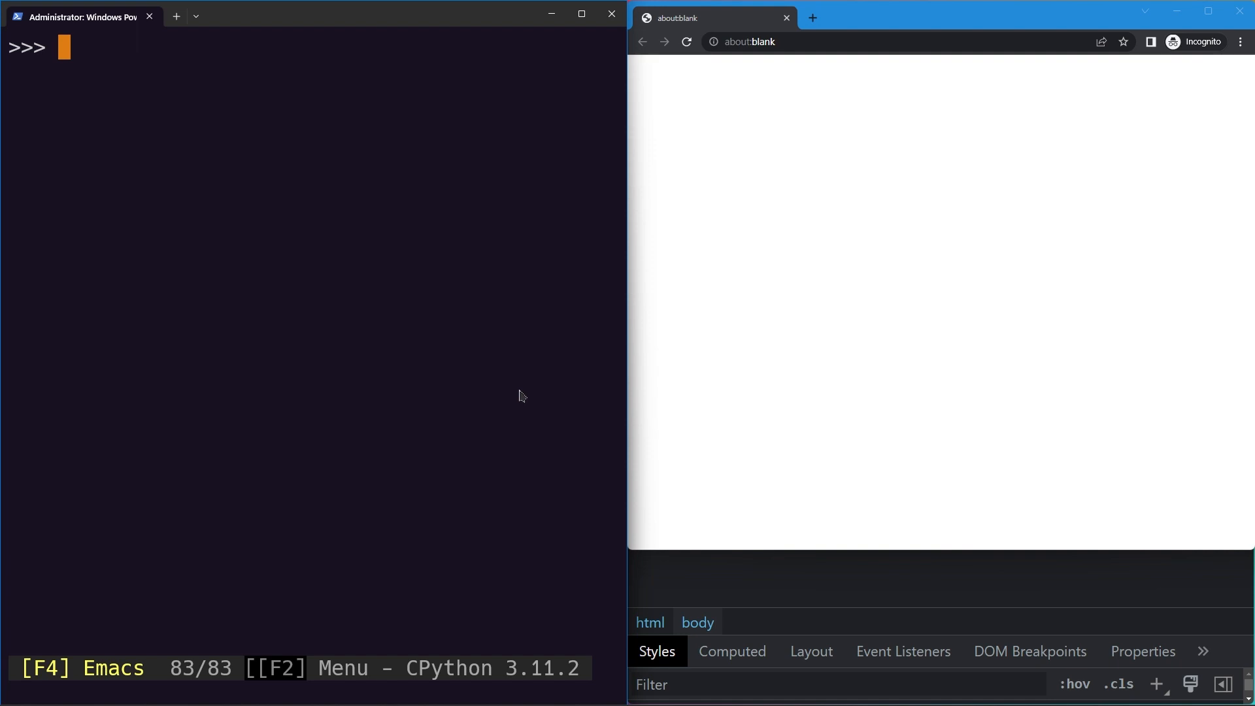
mouse_move(446, 263)
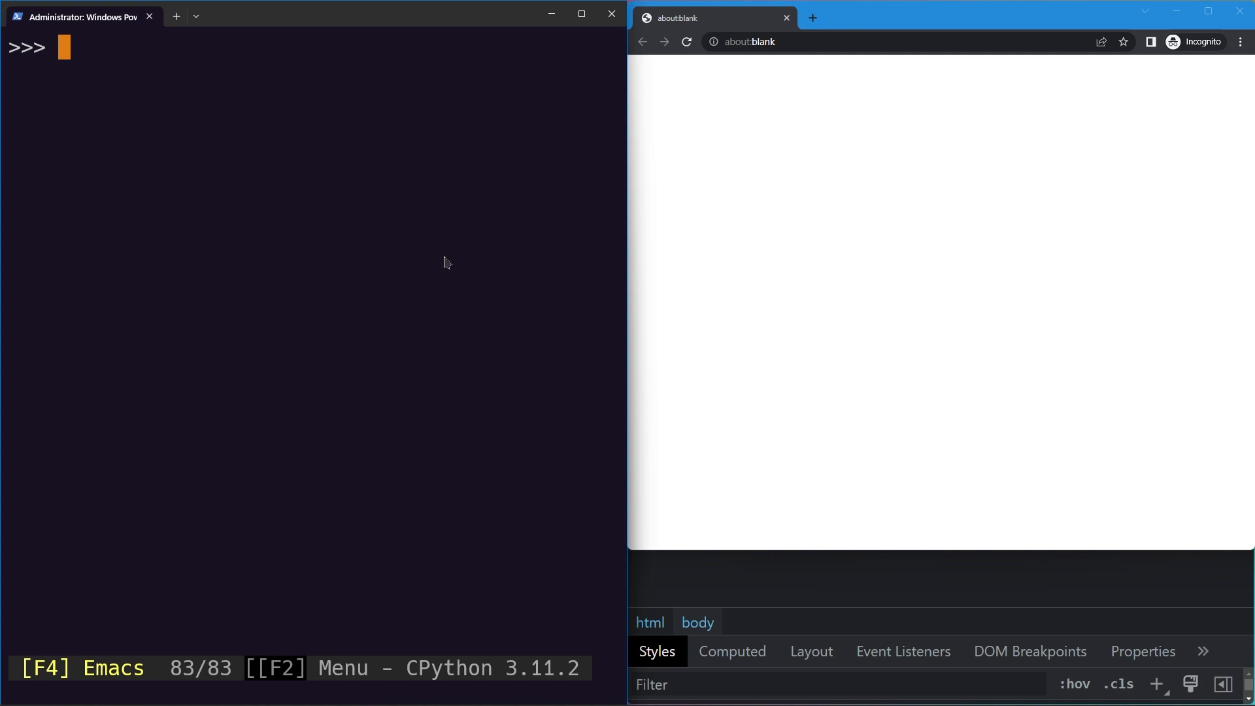
text(page.goto)
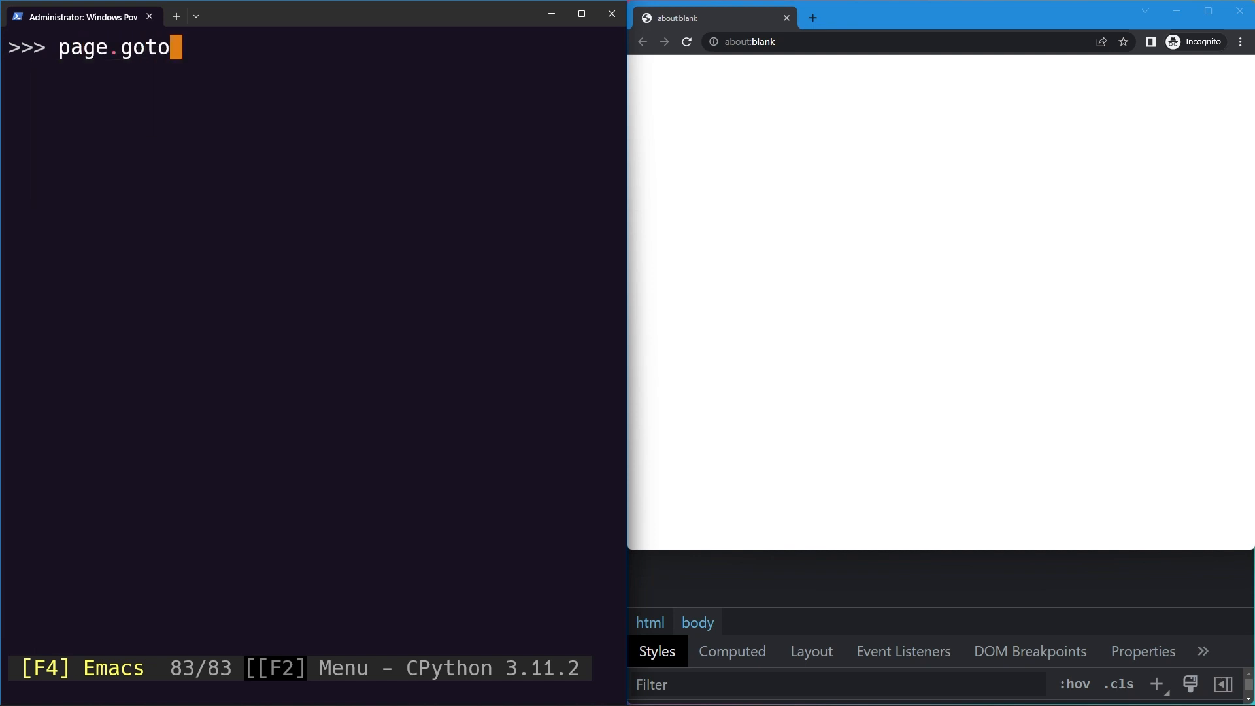
text(('htt[)
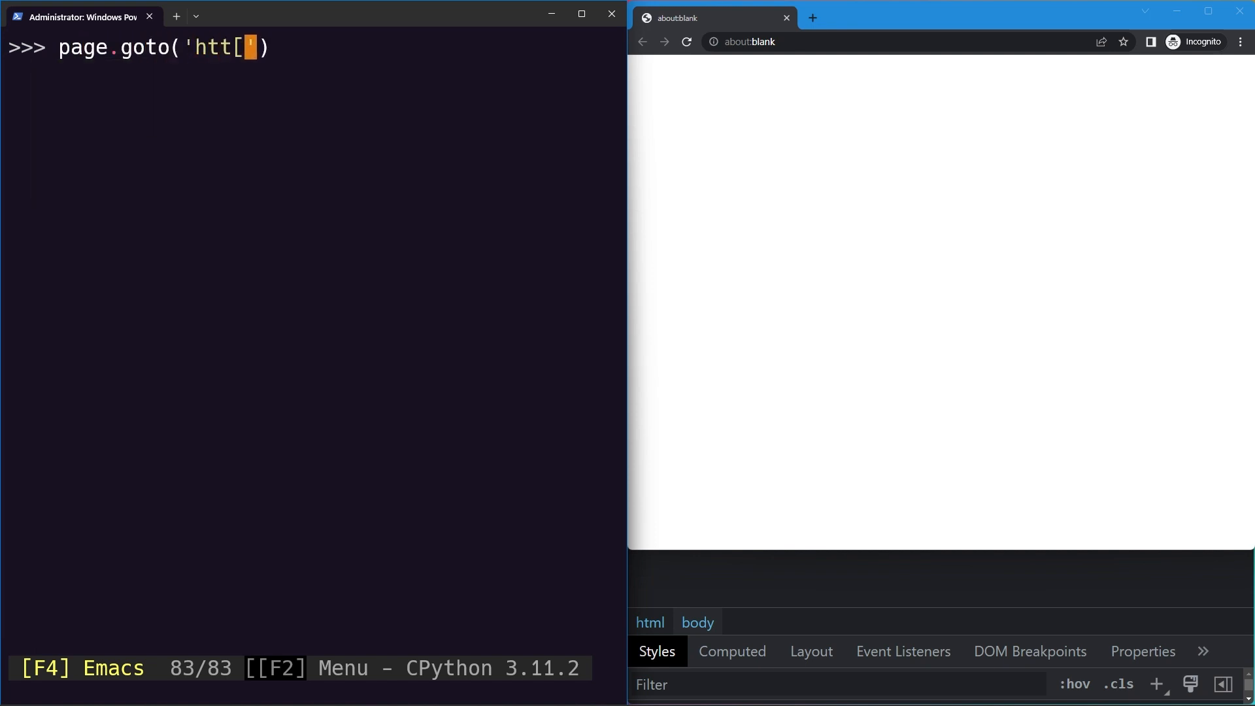
text(ps:)
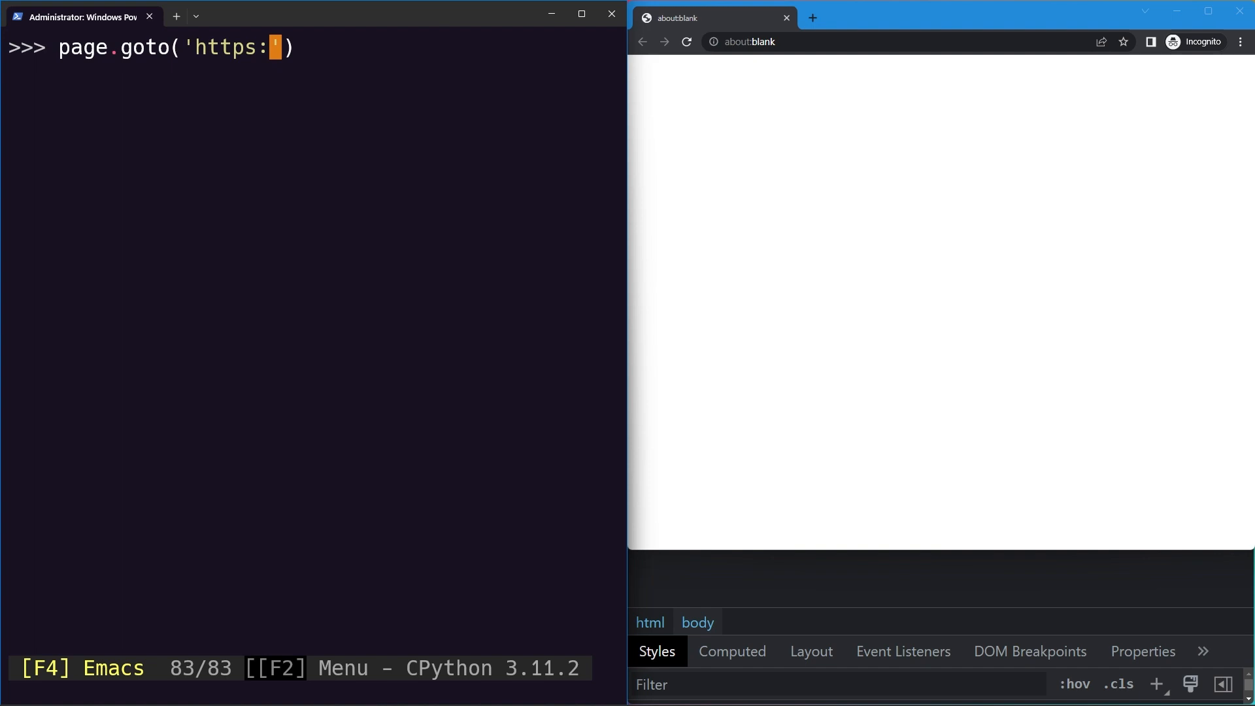
text(//uns)
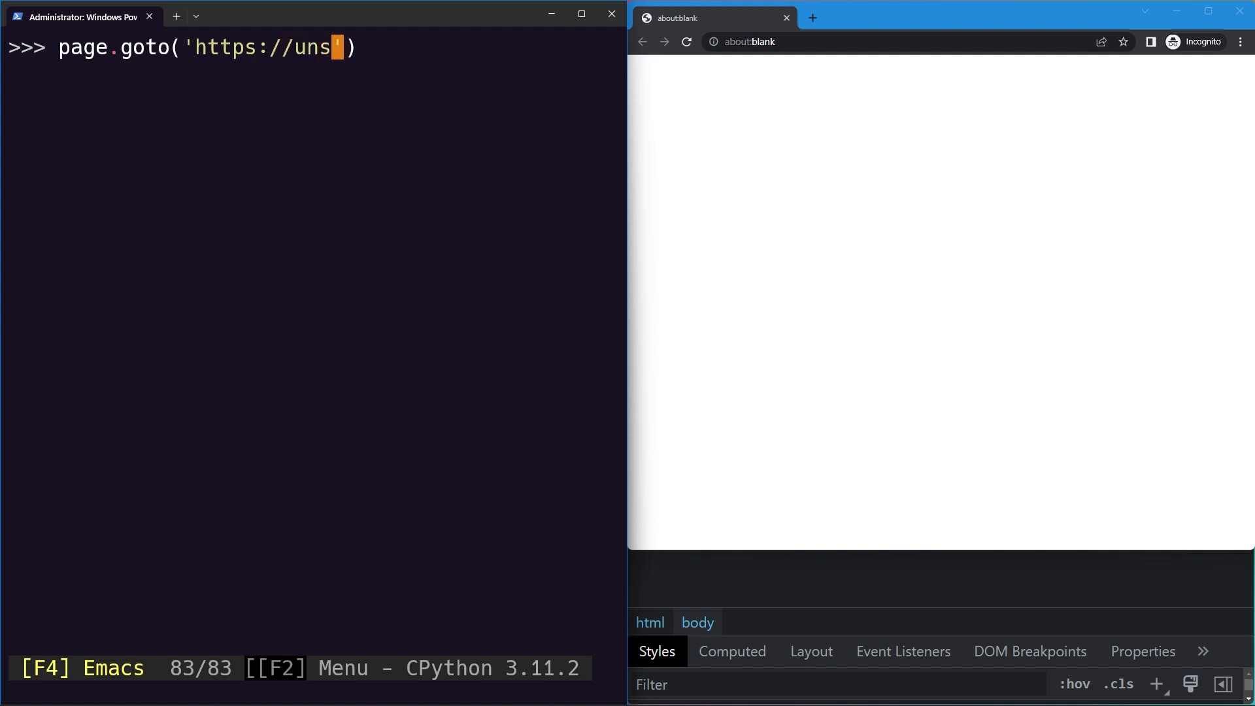
text(plash.com)
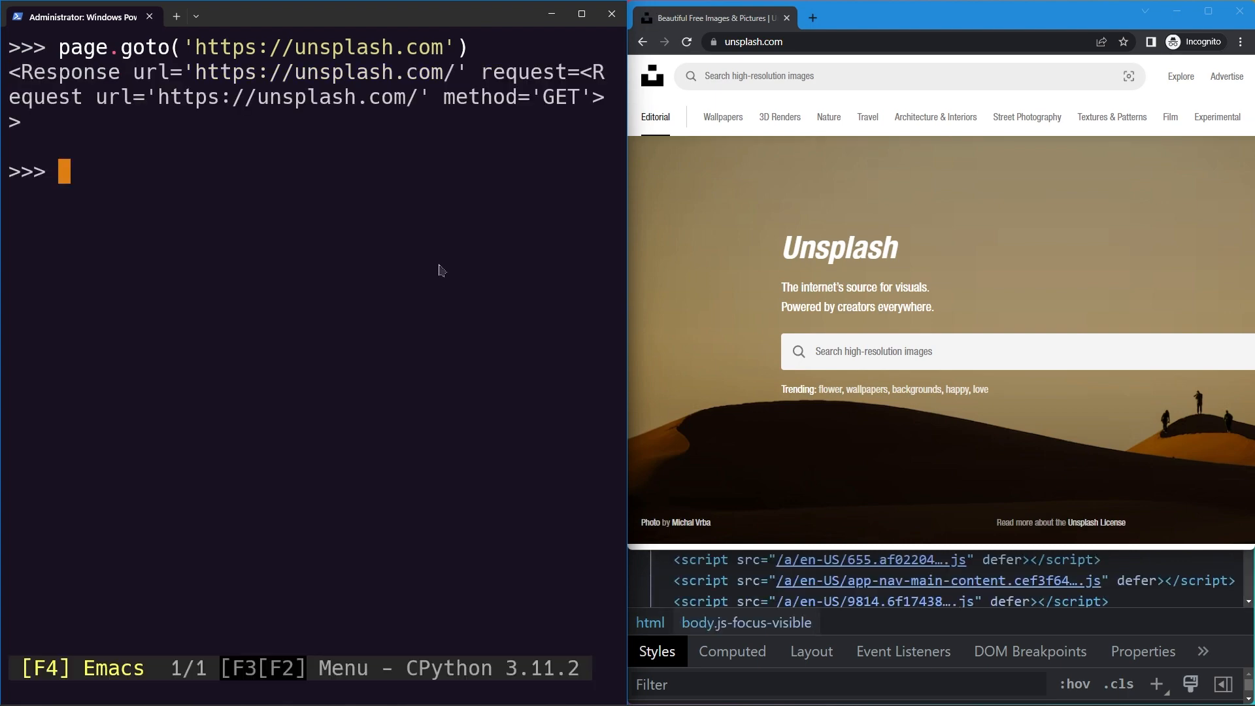
- Scroll the Unsplash home page down to its photo grid with the picnic photo
scroll(down, 3)
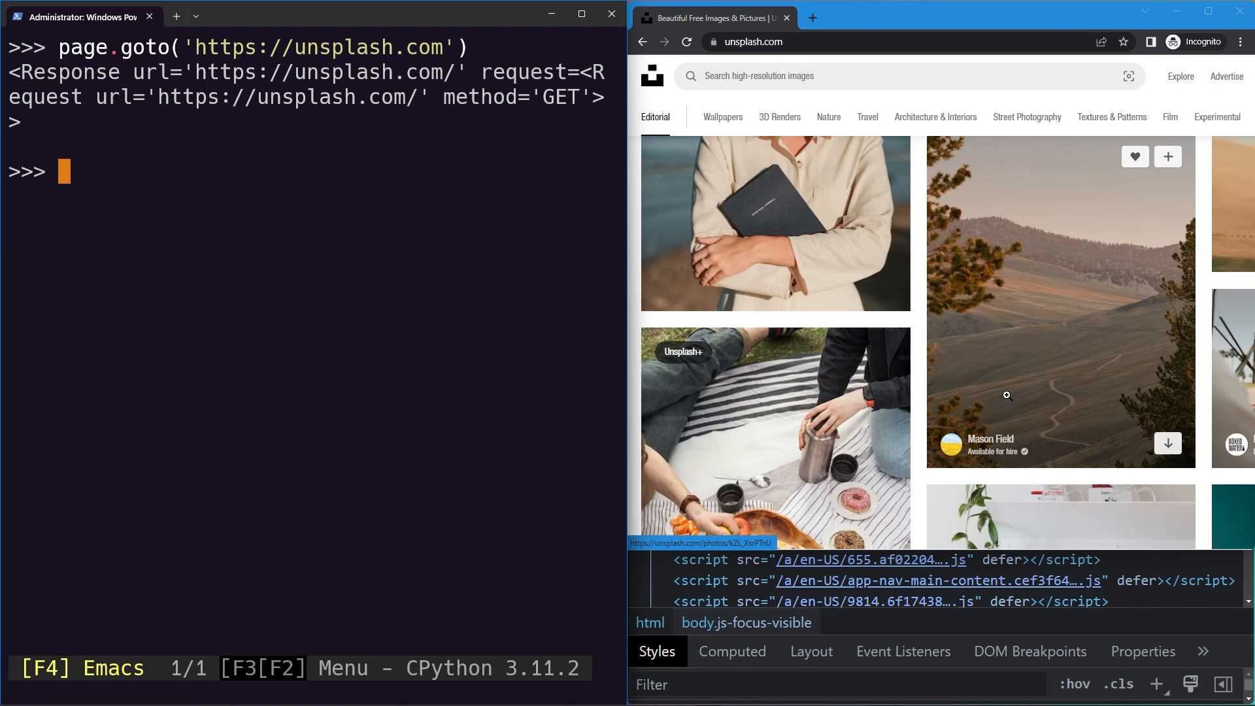
scroll(down, 3)
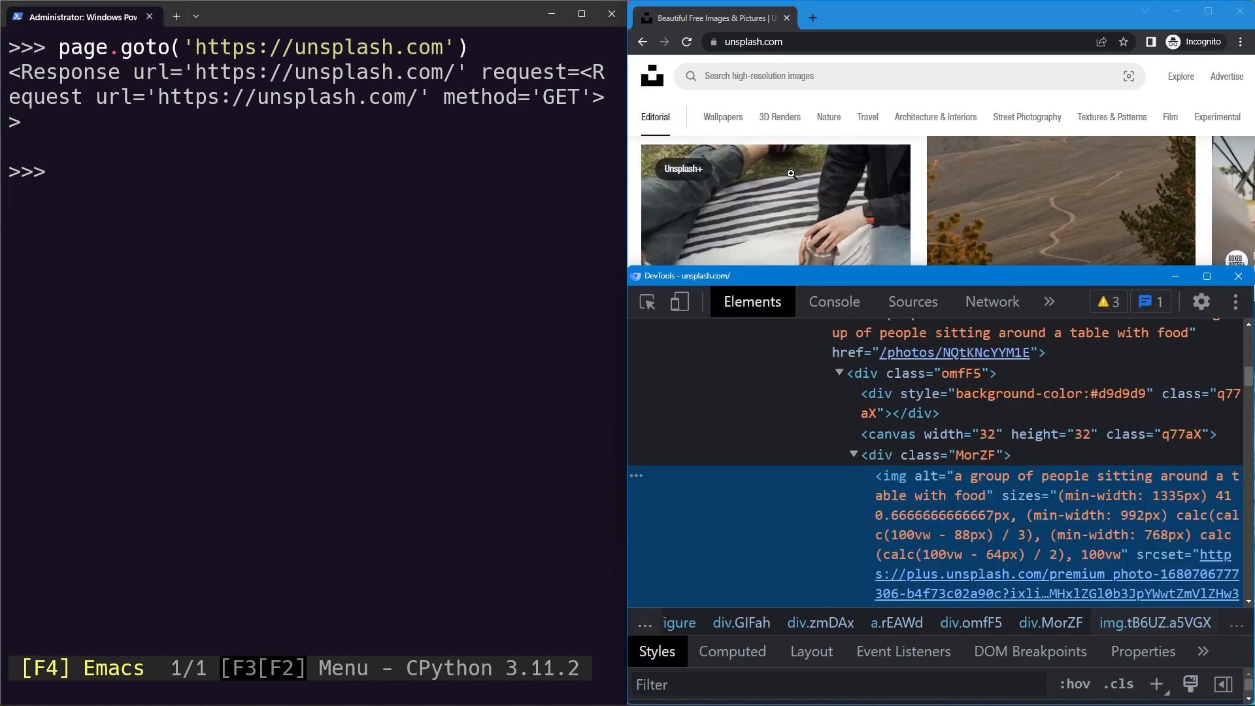
mouse_move(888, 487)
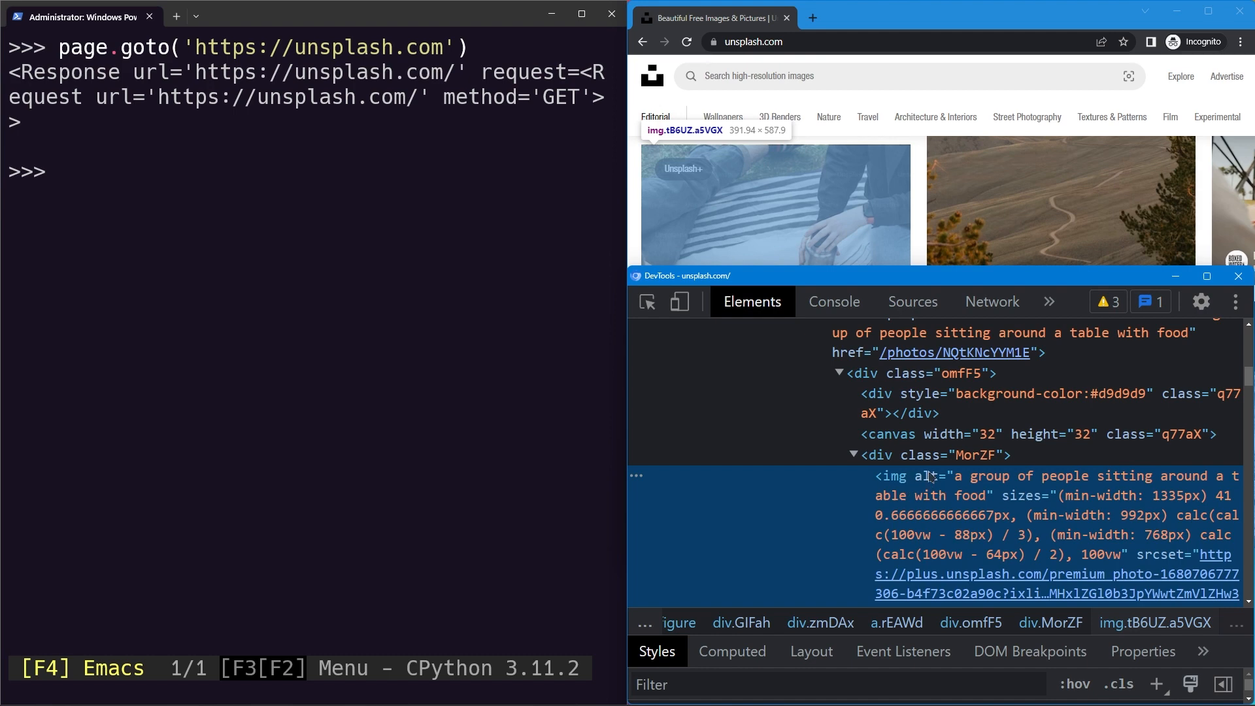
mouse_move(941, 504)
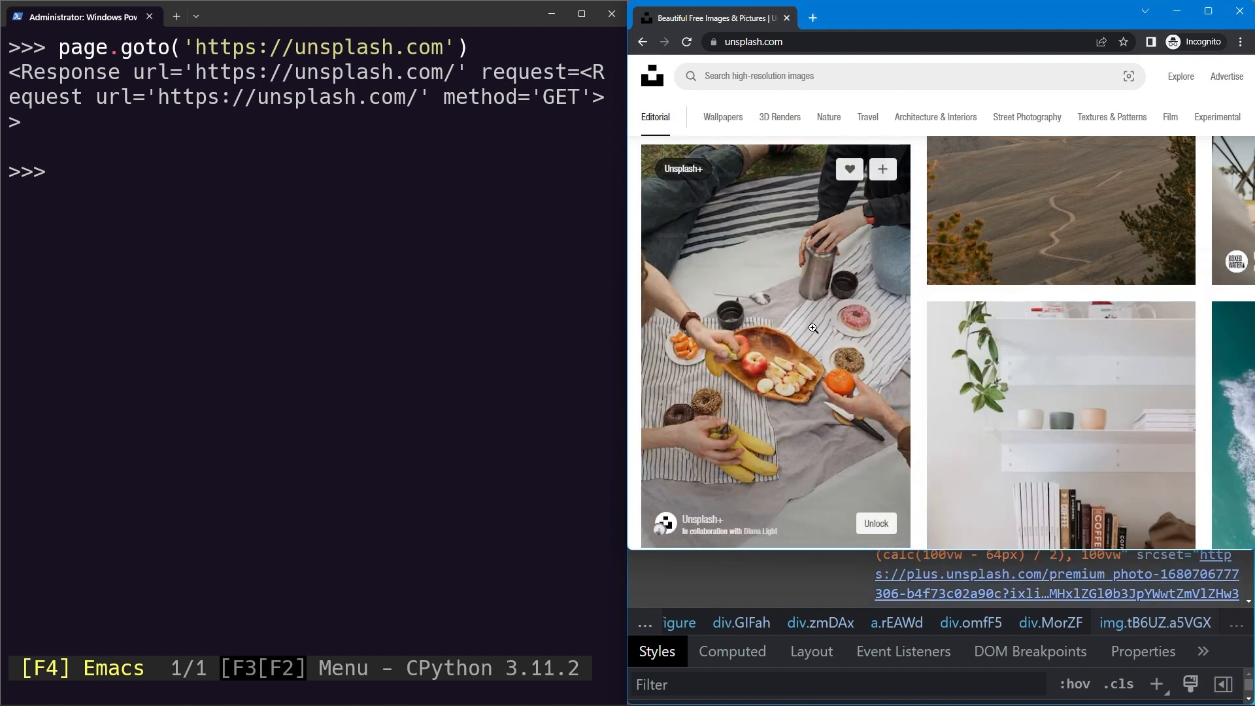
mouse_move(725, 329)
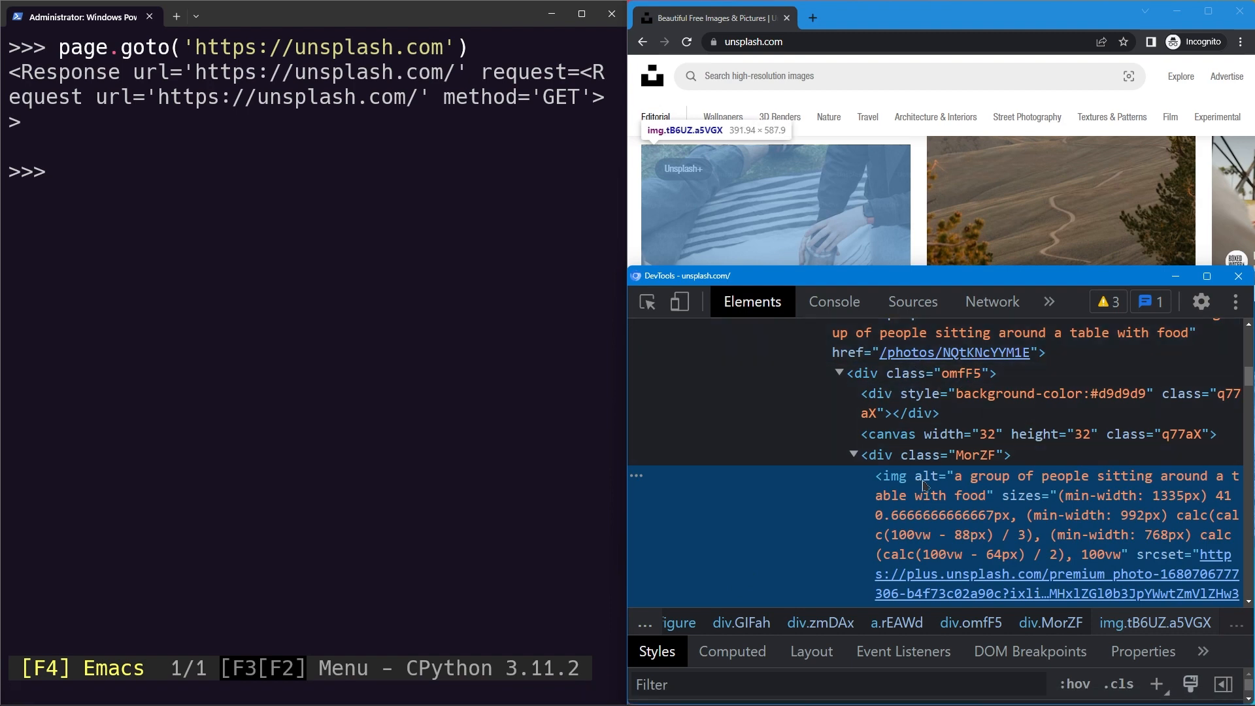
mouse_move(1225, 484)
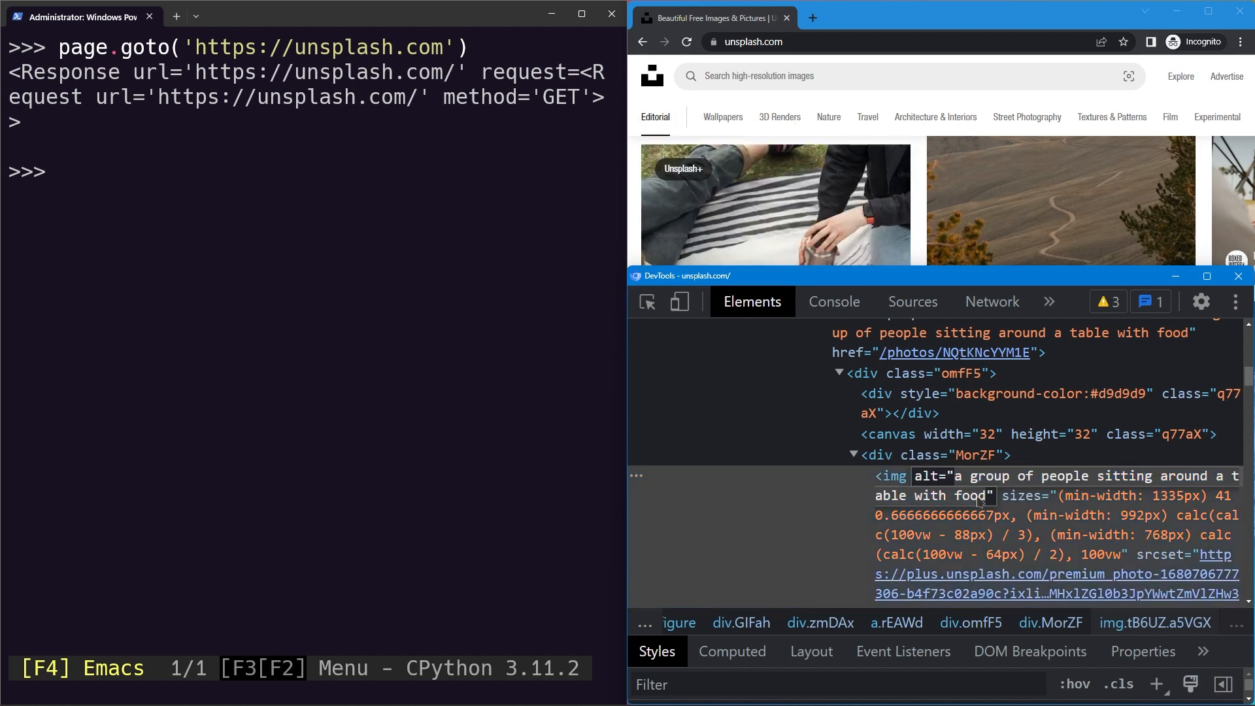
mouse_move(876, 443)
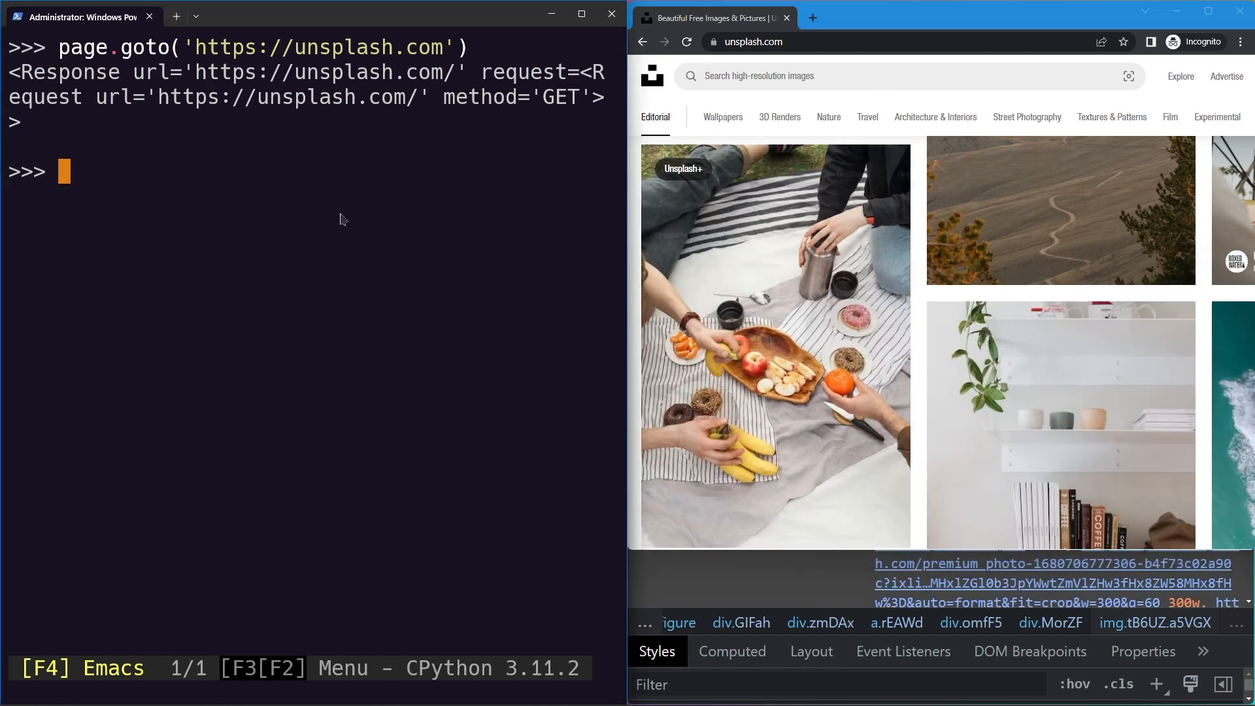
- Highlight the image located by alt text "a group of people sitting around a table with food"
text(page.get)
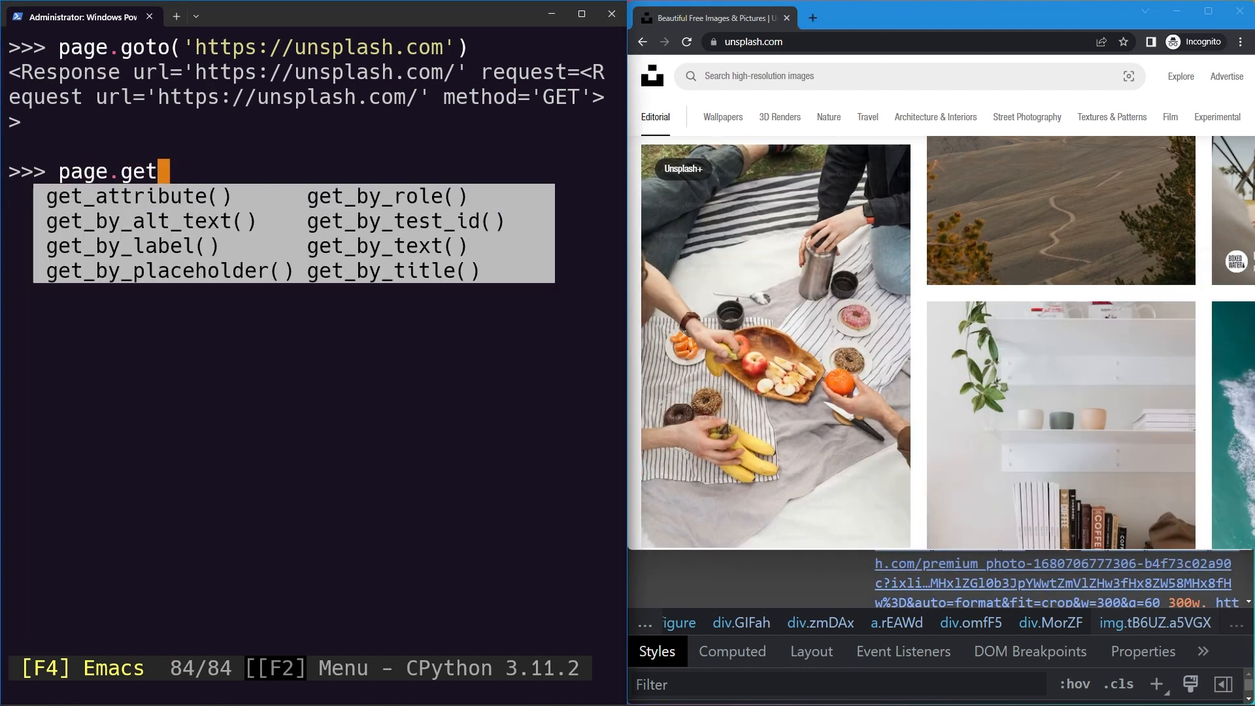
text(_by_alt_)
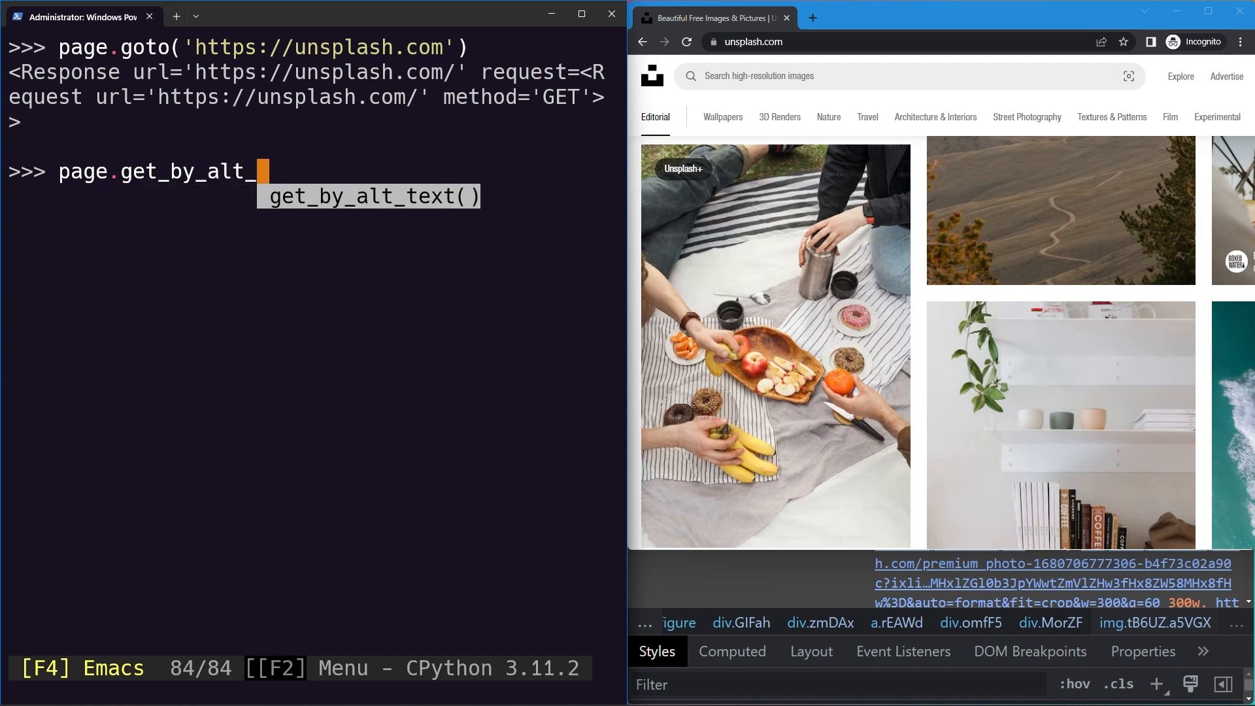
key(Tab)
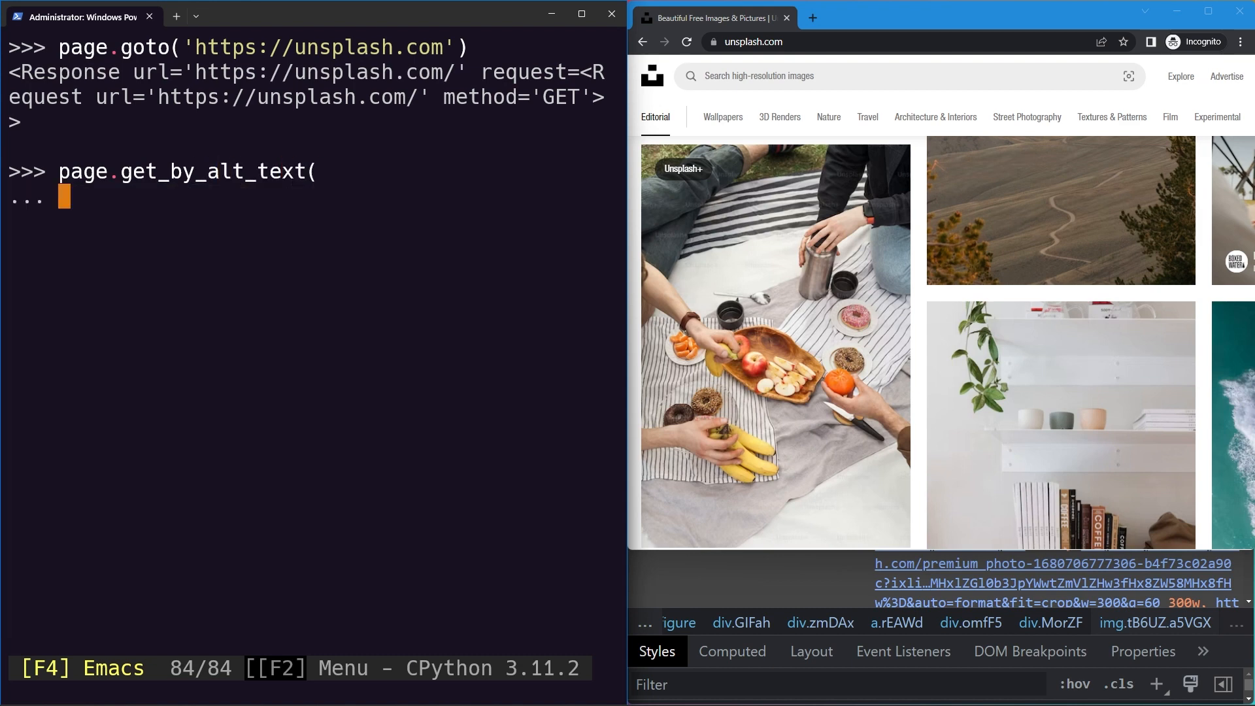
text("a group of people sitting around a table with food)
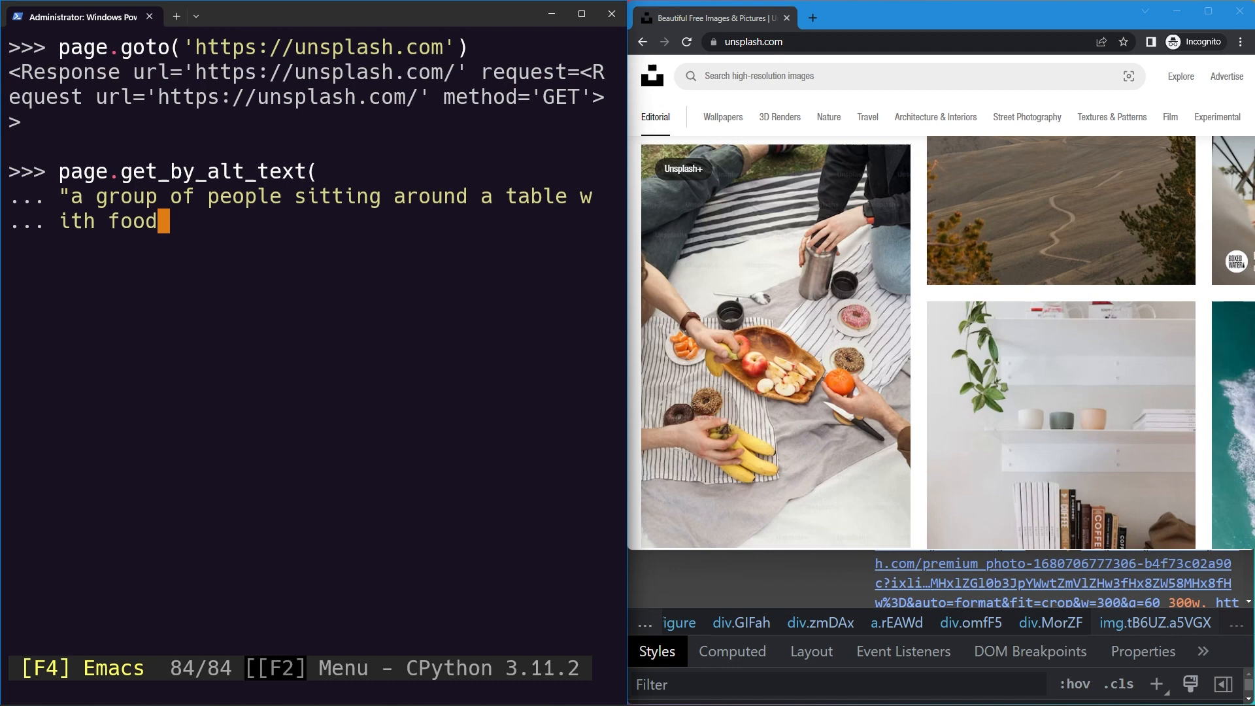
text("))
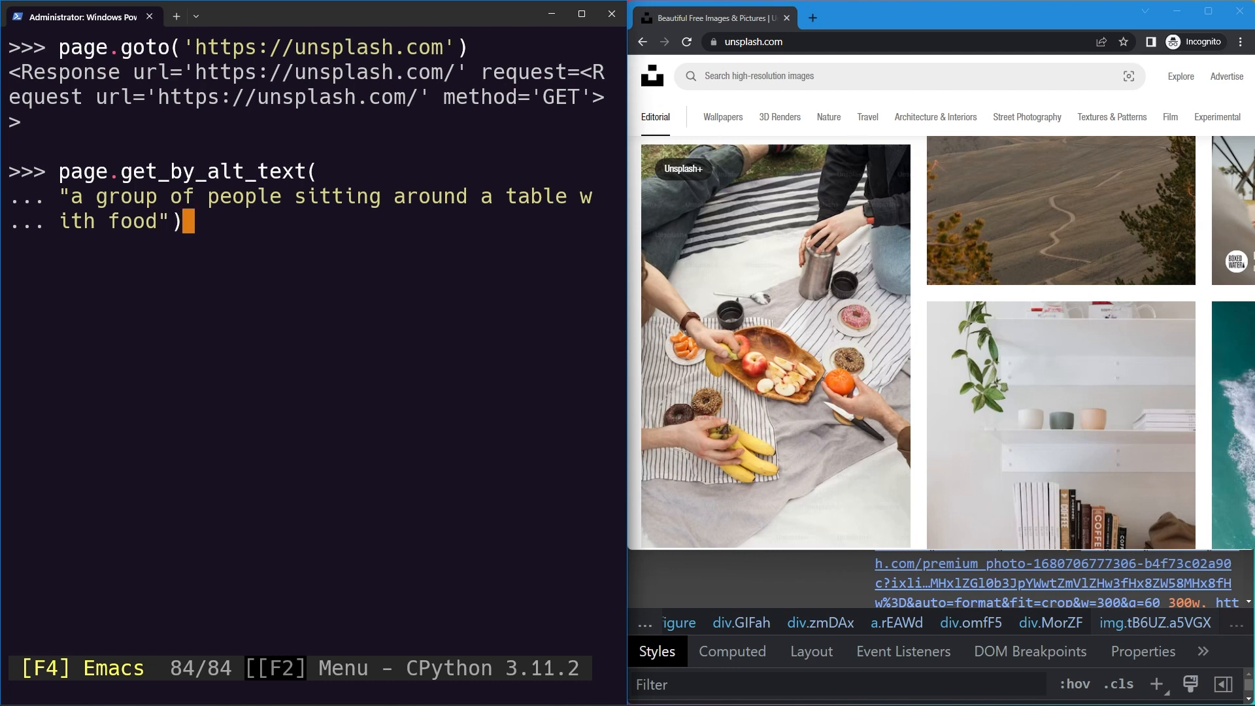
key(enter)
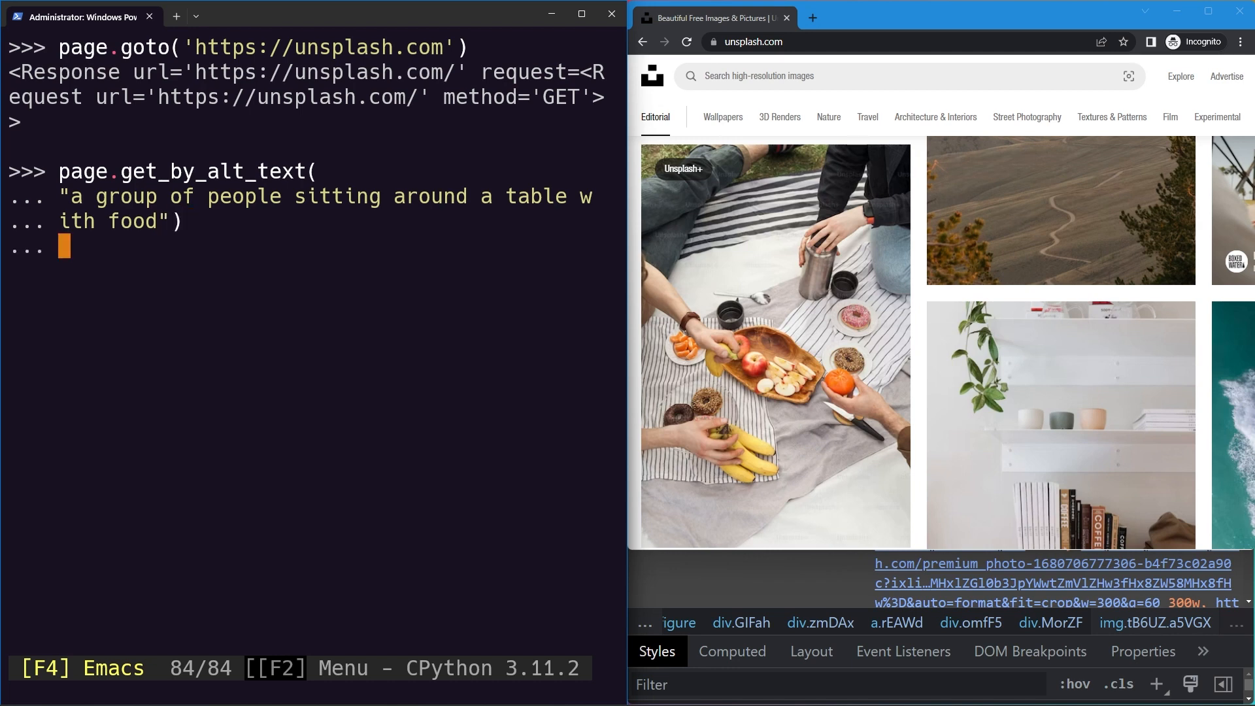
text(.)
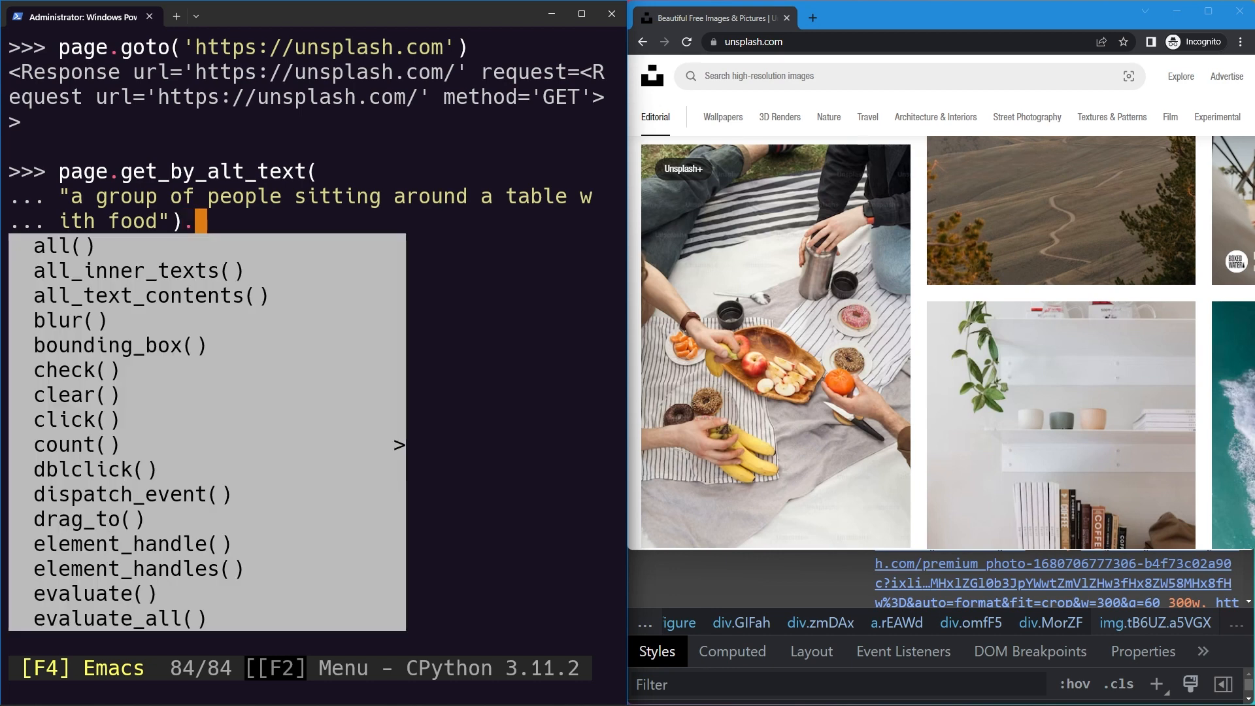
text(highlight())
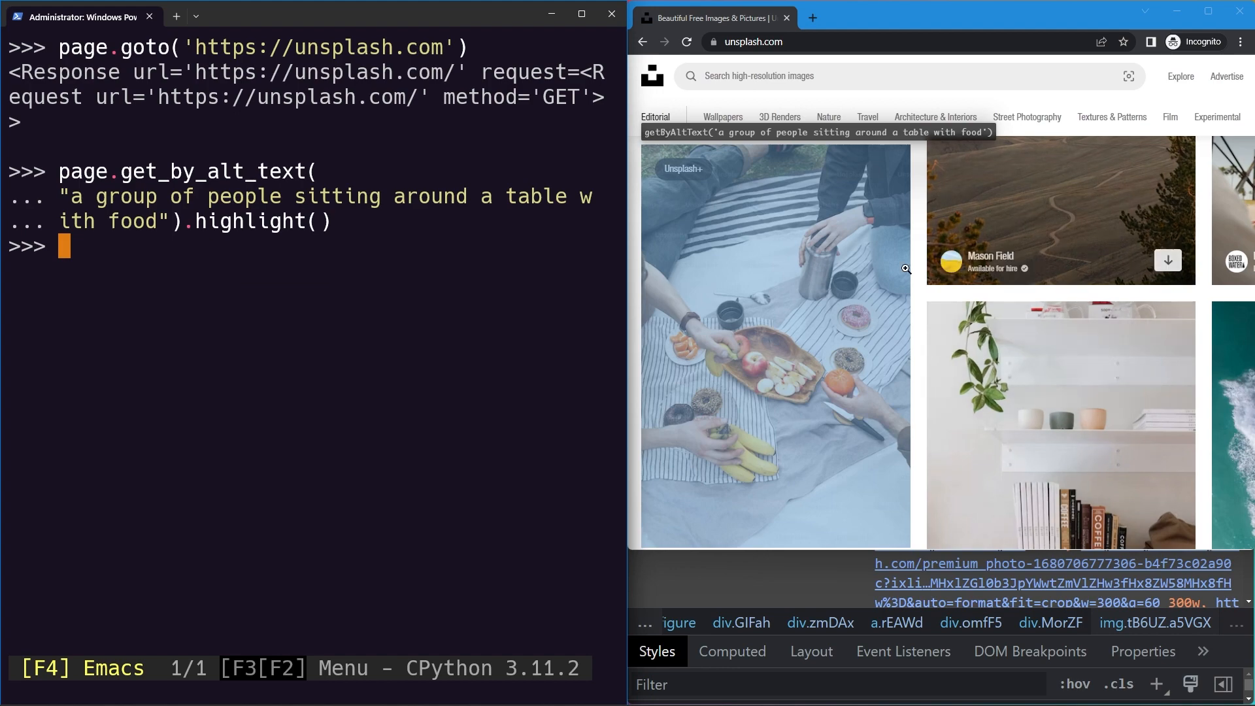
scroll(down, 3)
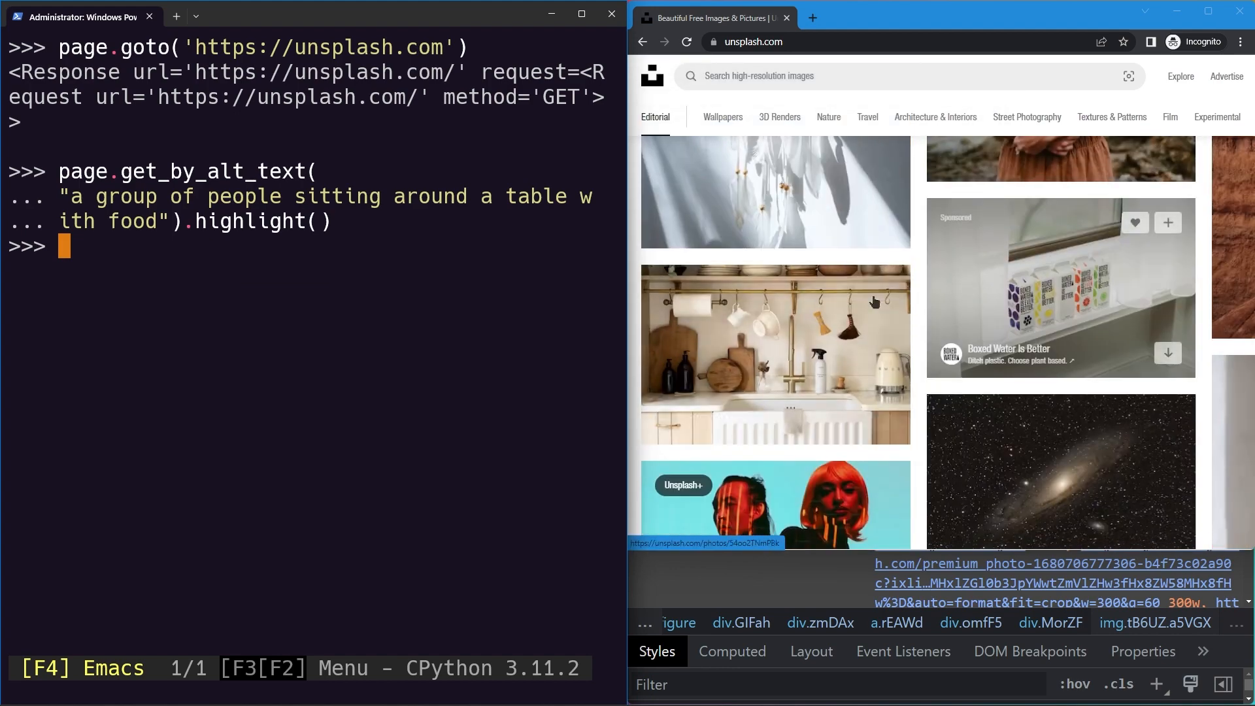
scroll(down, 3)
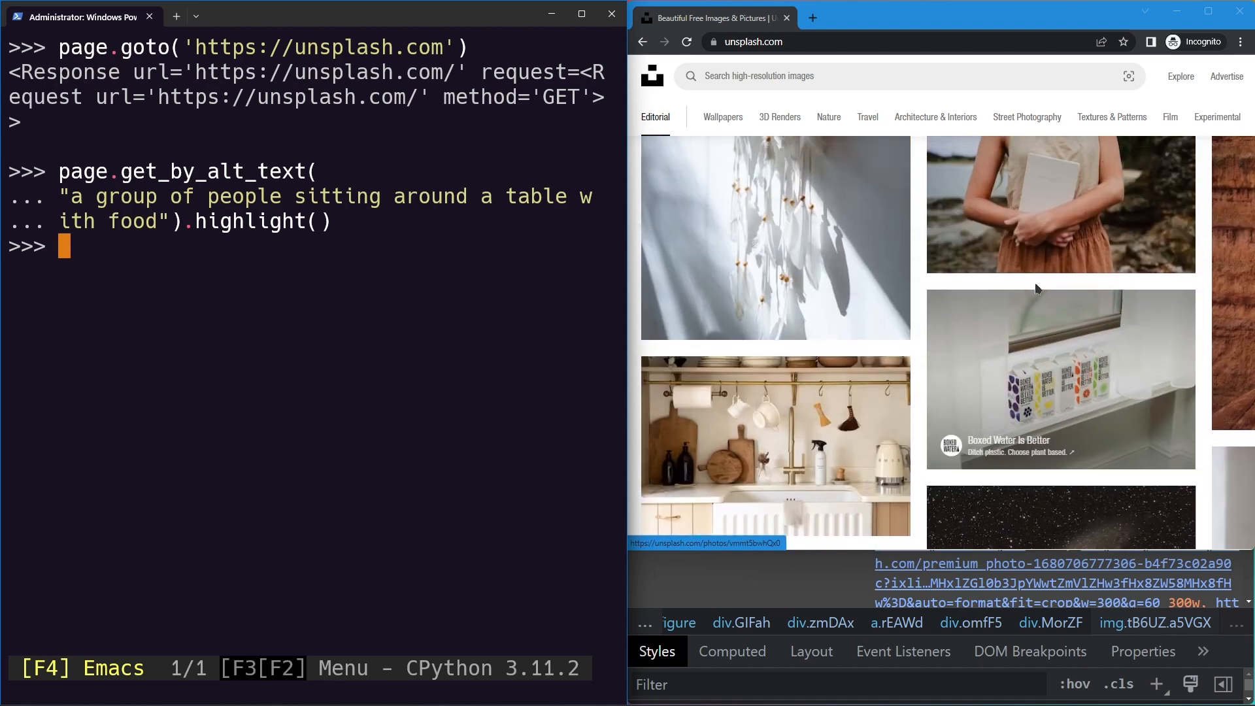
- Inspect the galaxy photo and reuse its alt text "a very large object in the middle of the night sky" in a new locator
right_click(1062, 301)
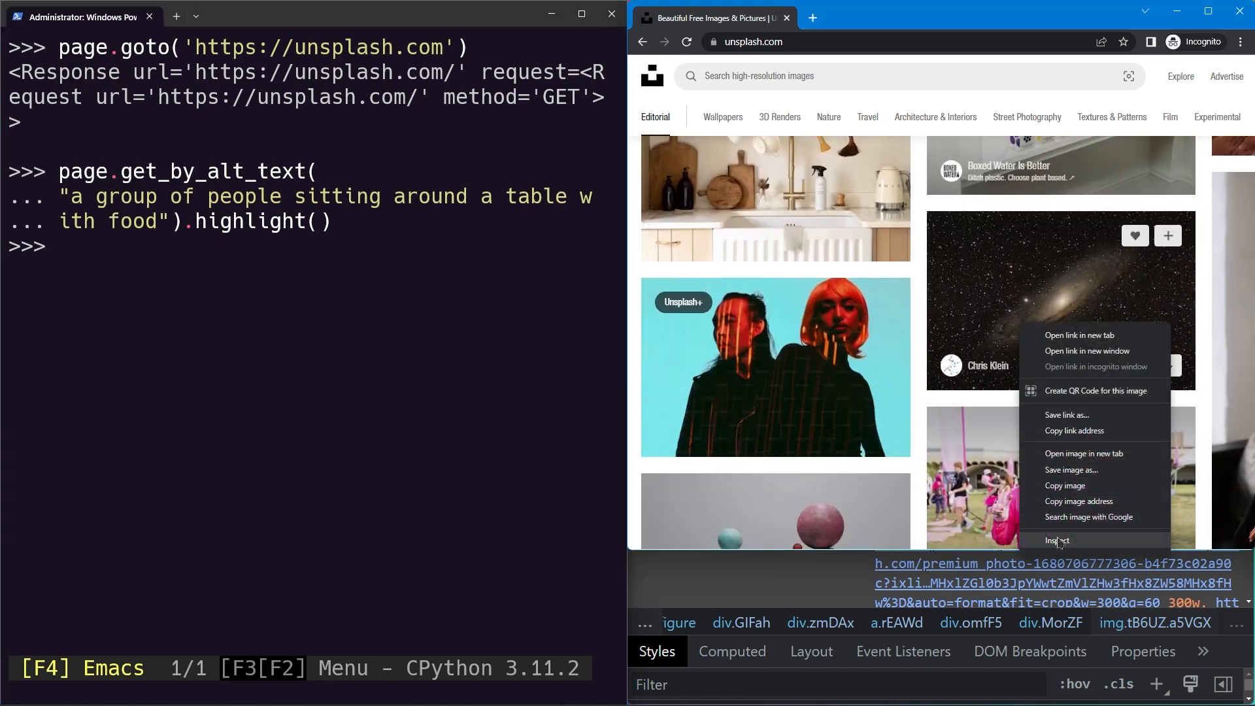
click(1058, 542)
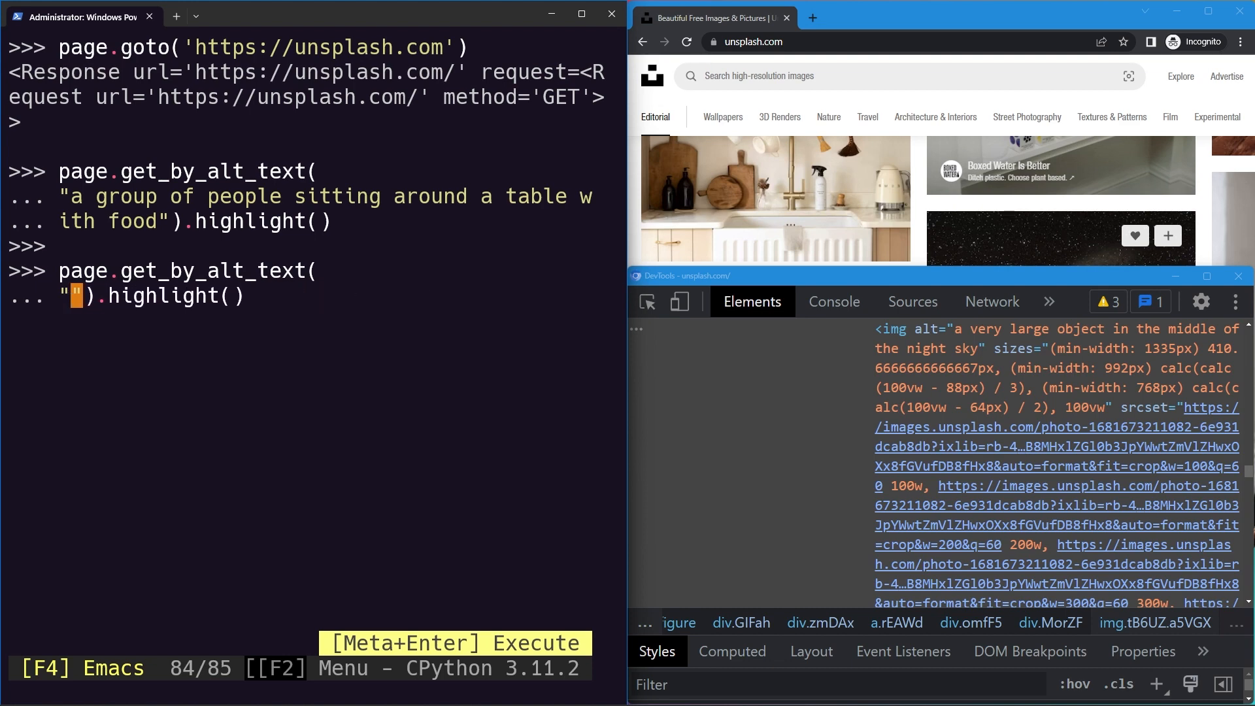
text(a very large object in the middle of the night sky")
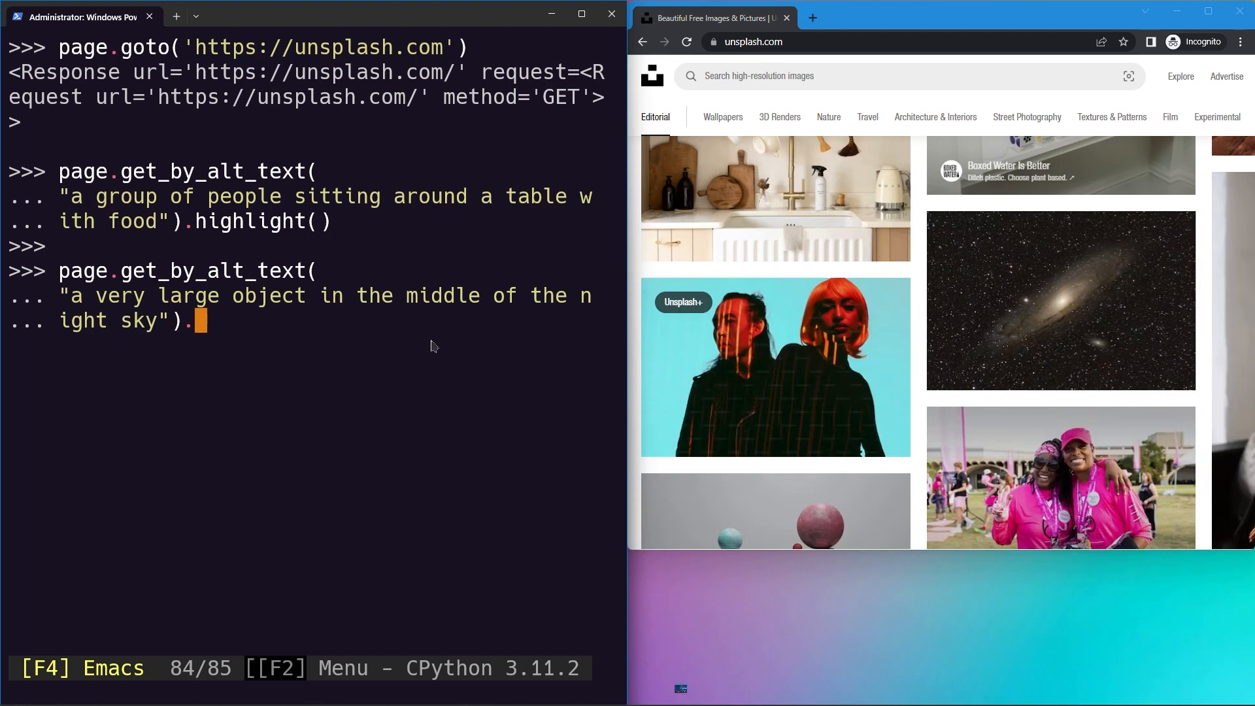
- Run click() on the night-sky locator to open the galaxy photo's details page
text(click()
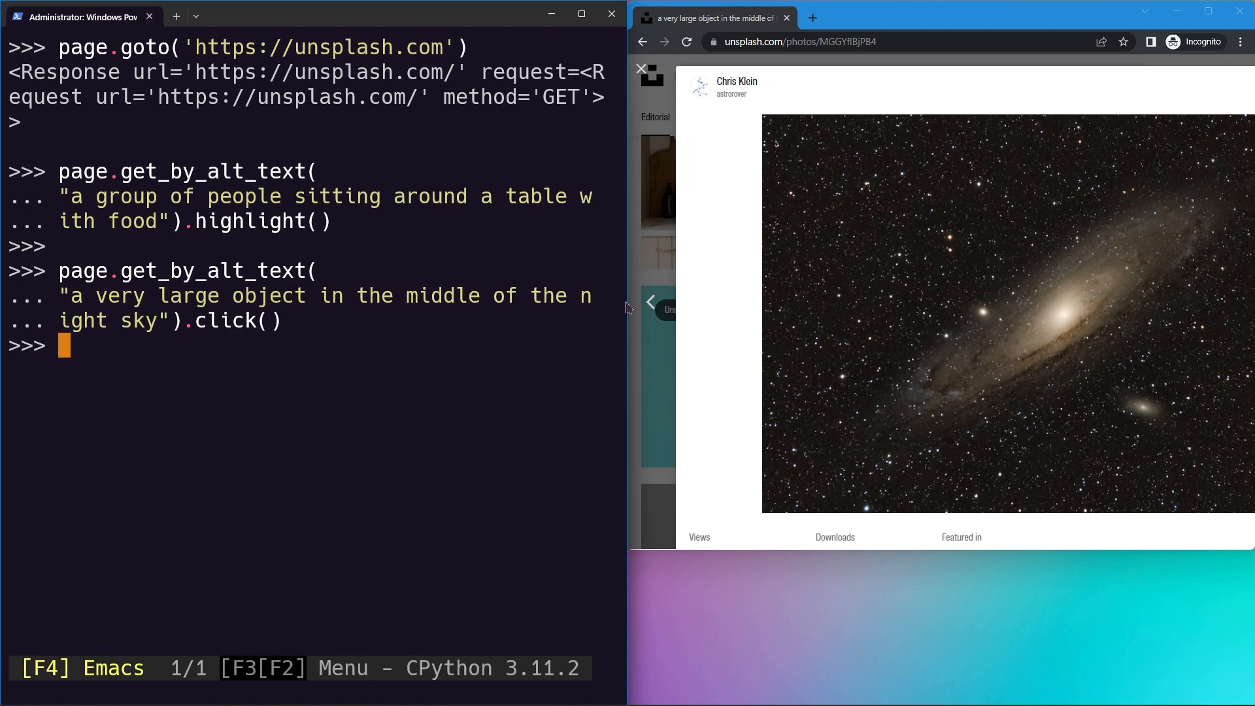
mouse_move(222, 279)
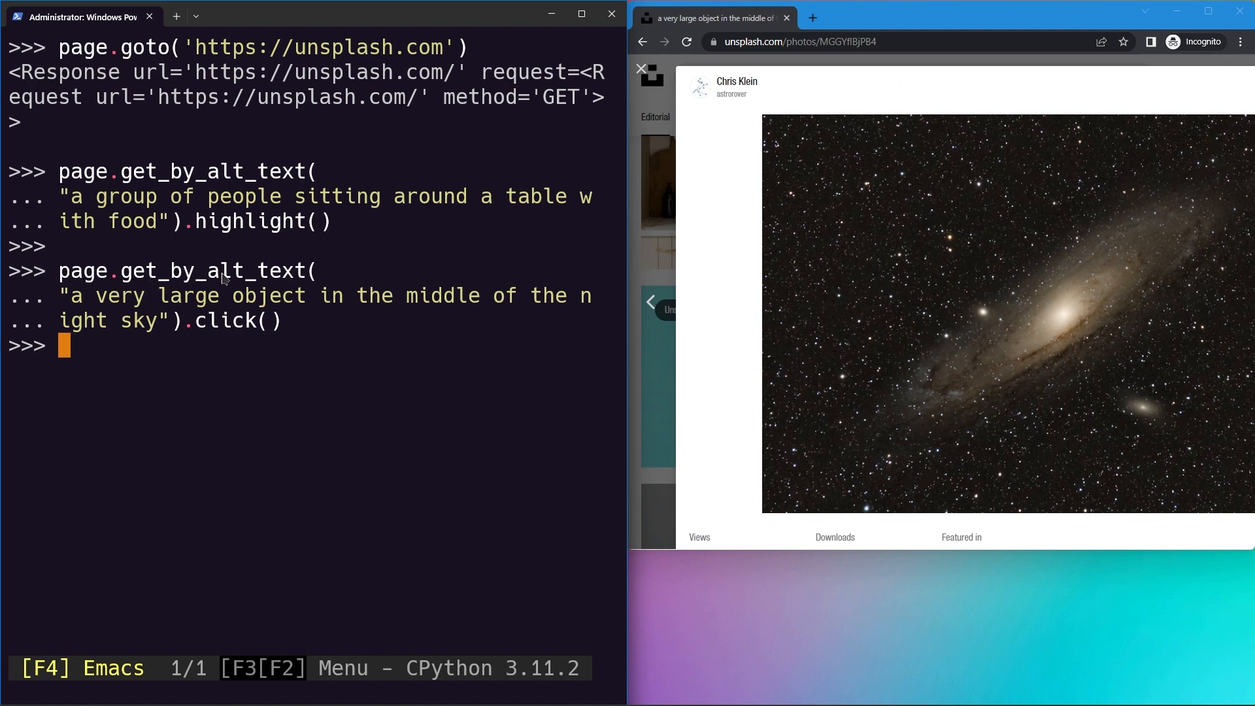
mouse_move(128, 275)
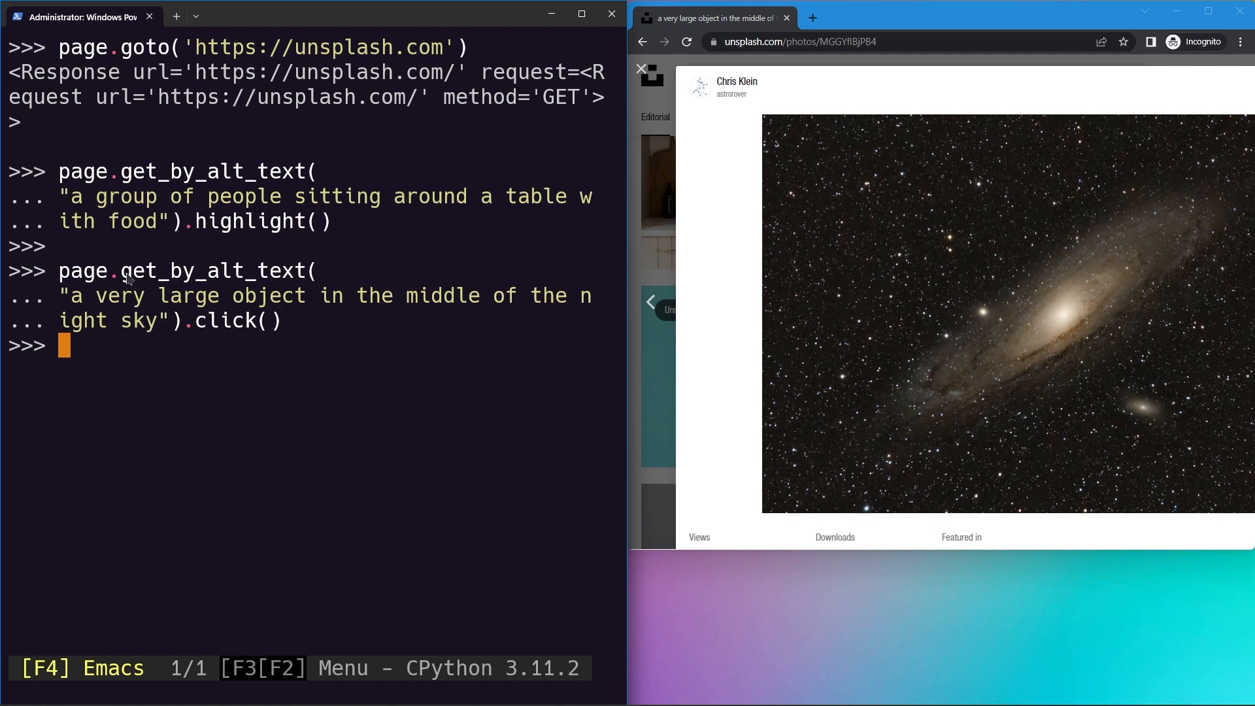